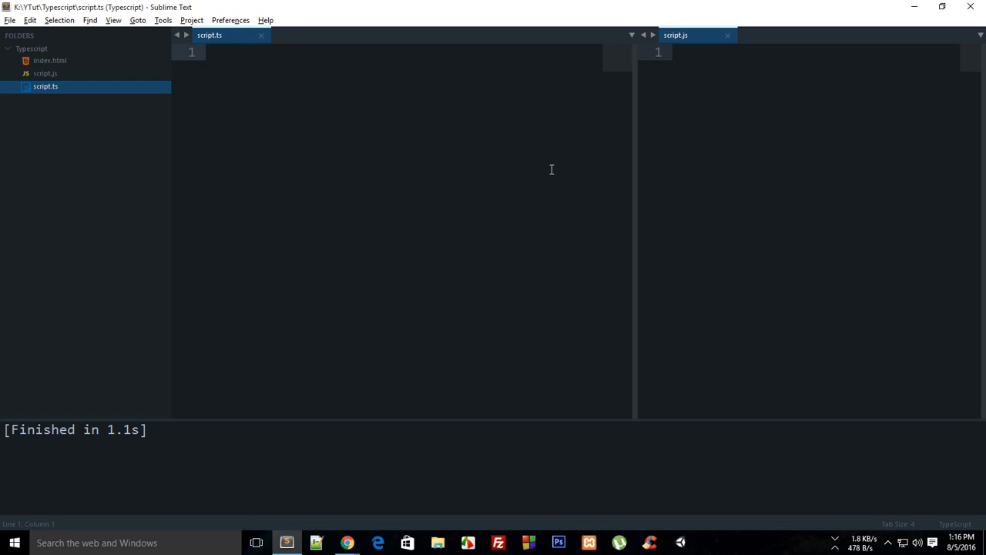
Step: Declare class rectangle with an l1:number field in script.ts
text(class)
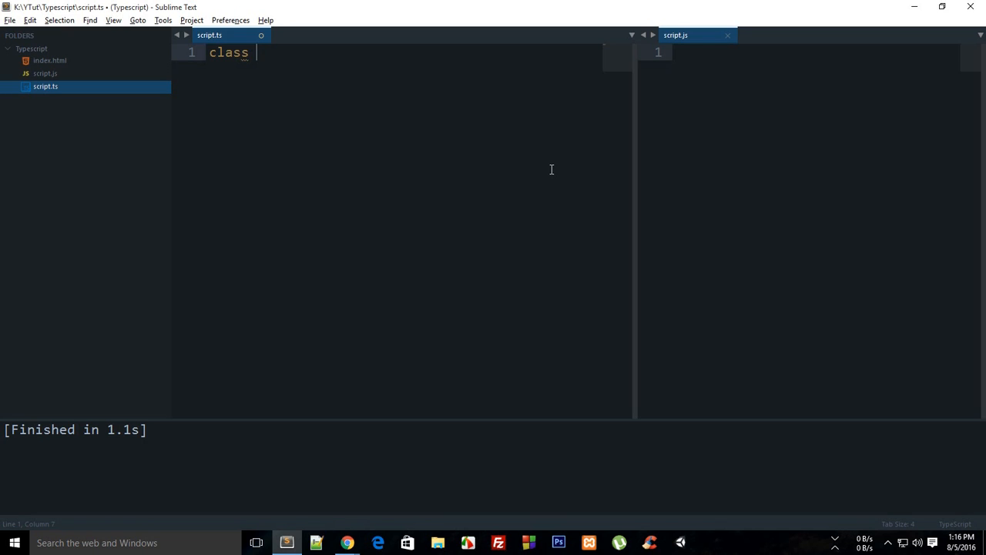
text(rec)
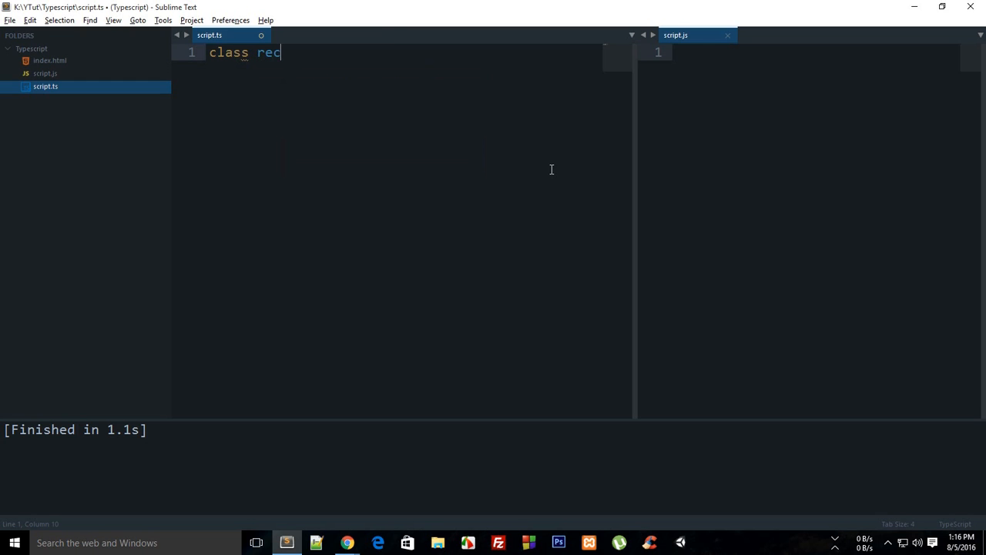
text(tangle {)
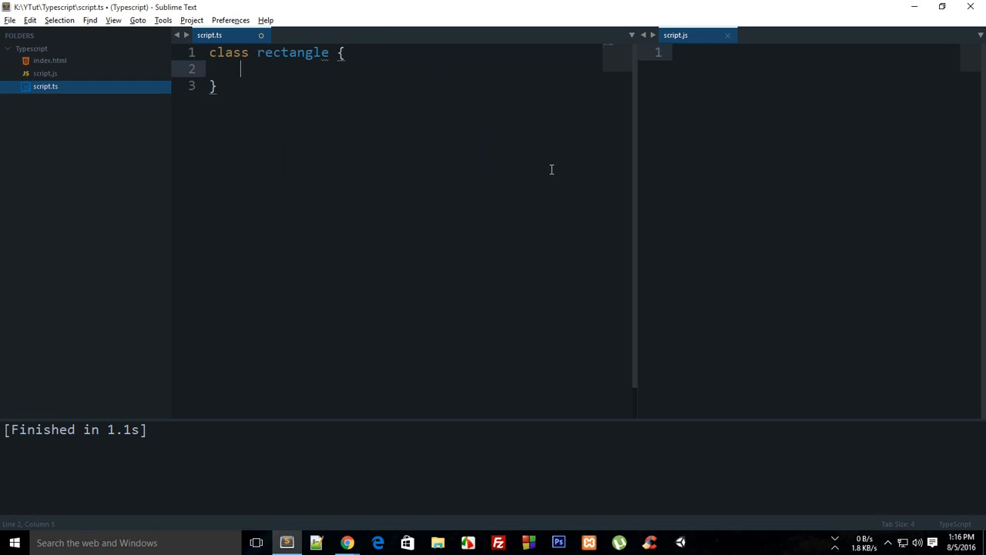
text(l1:number;)
text(l2:number;)
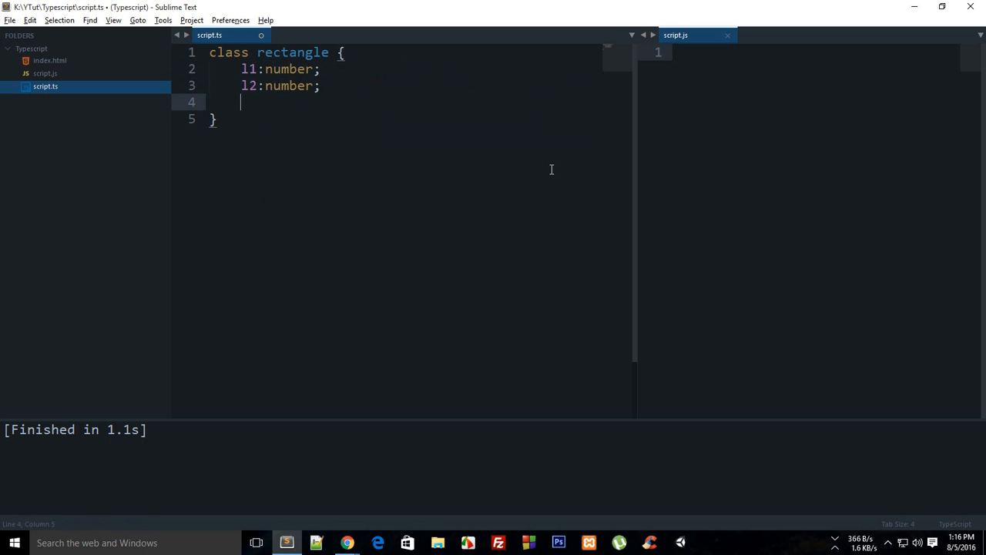
Step: Write constructor(l1:number, l2:number) assigning this.l1 = l1 and this.l2 = l2
text(constructor(l1:)
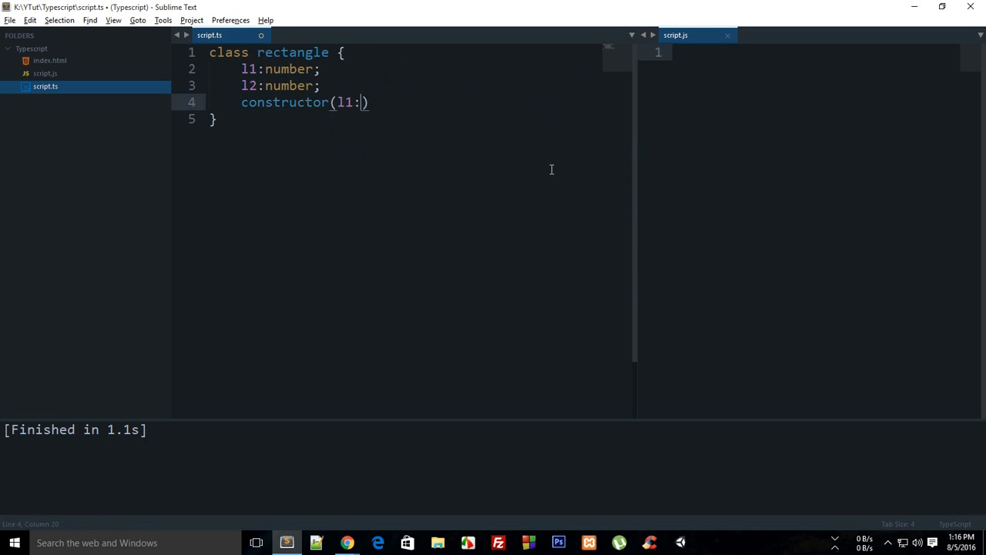
text(number, l2:n)
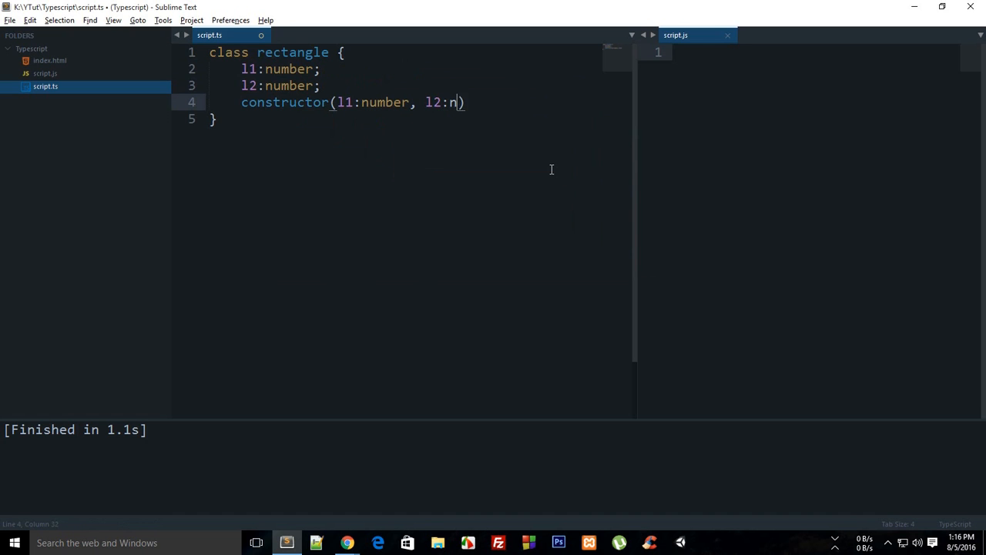
text(umber) {)
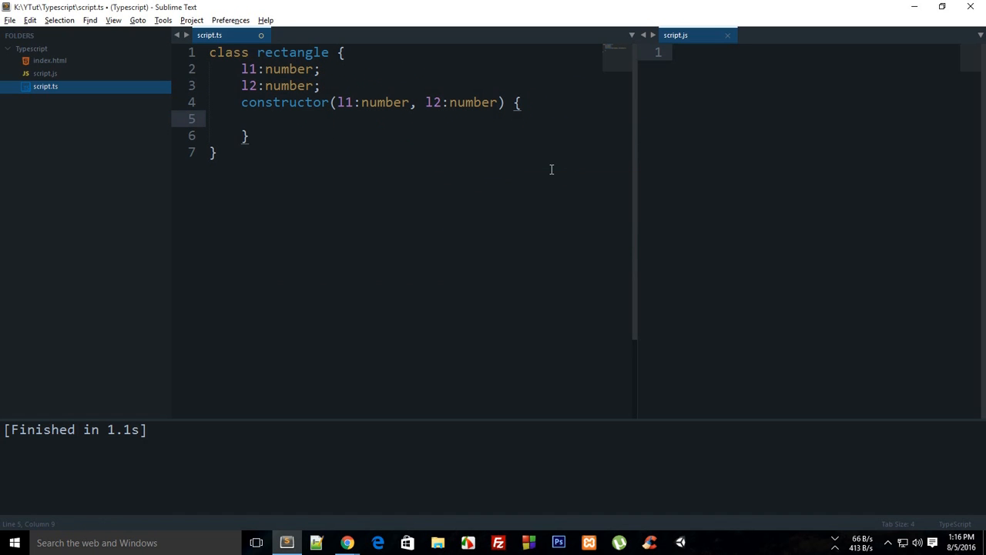
text(this.l1)
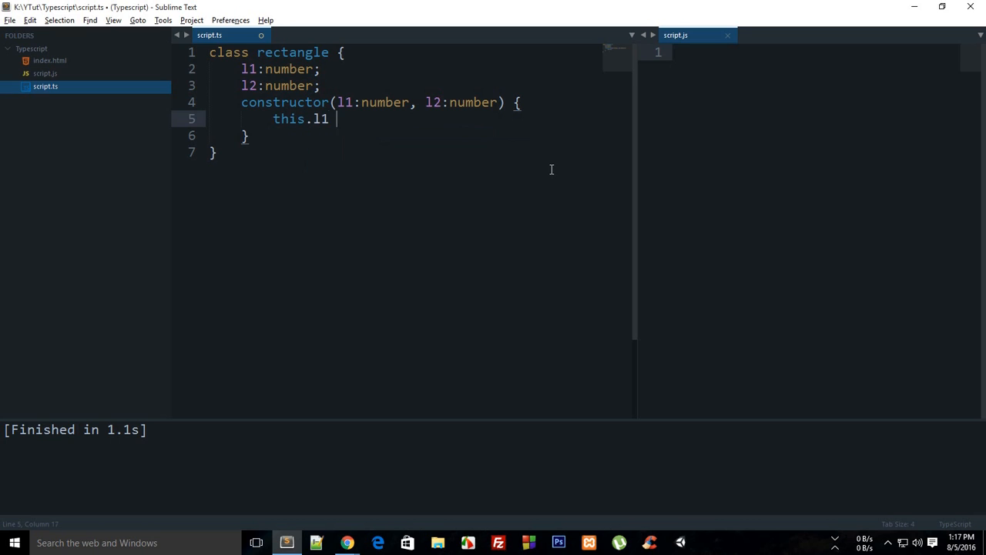
text(= l1;)
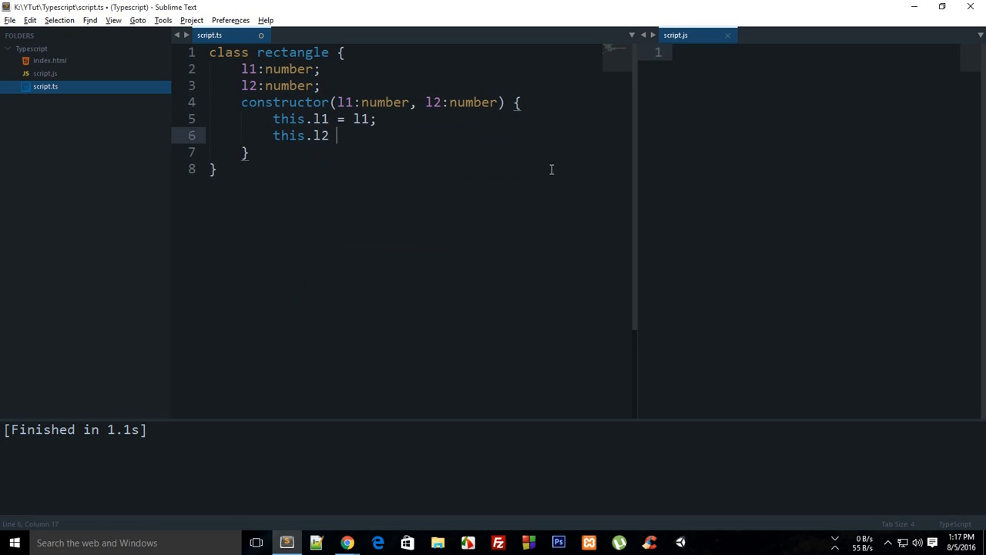
text(= l2;)
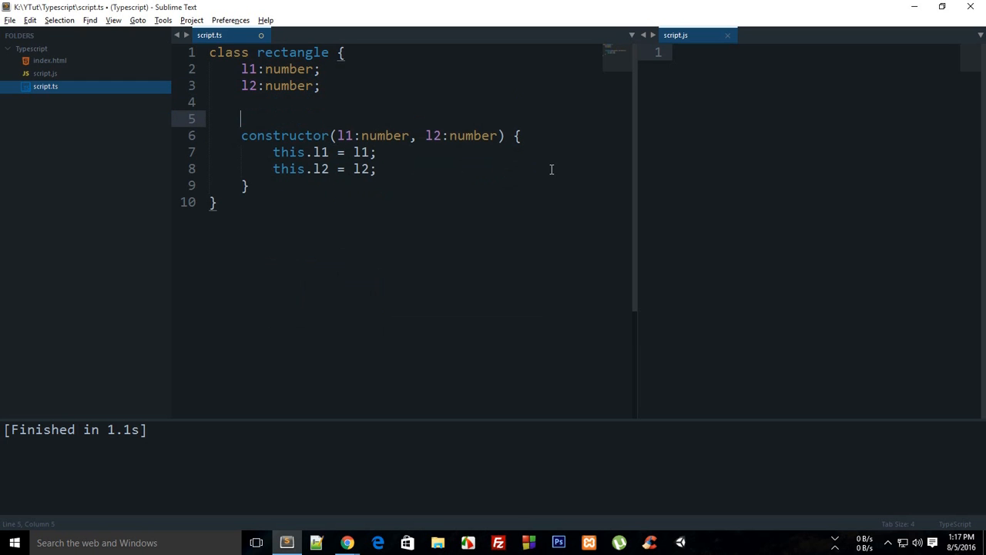
Step: Add an area:number field, set this.area = l1*l2 in the constructor, and start a var line below
text(area:number;)
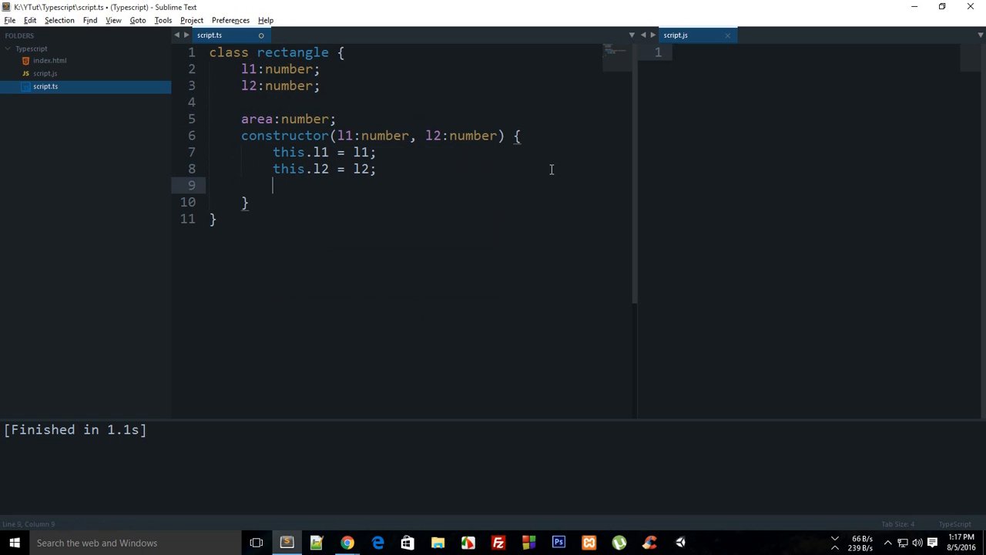
text(thji)
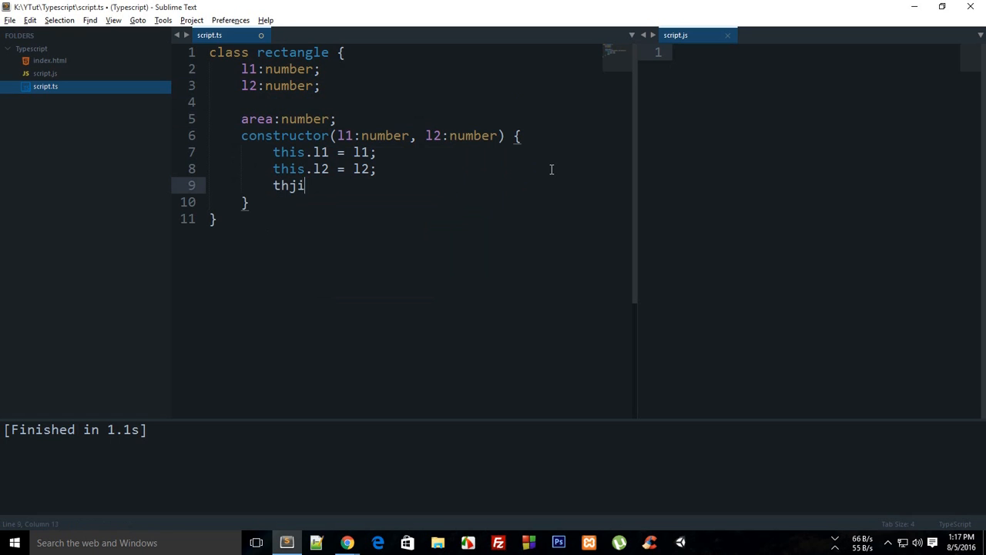
text(this.area =)
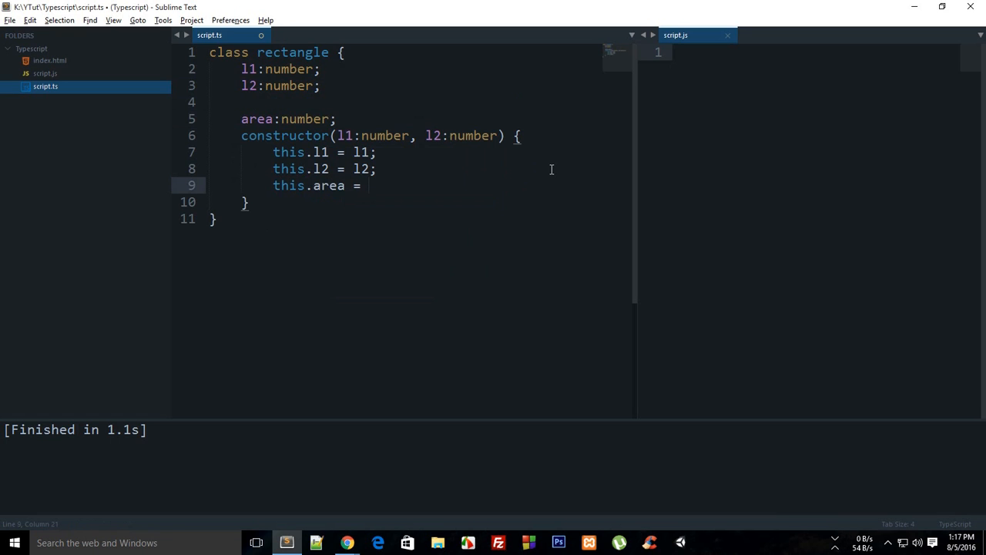
text(l1*l2;)
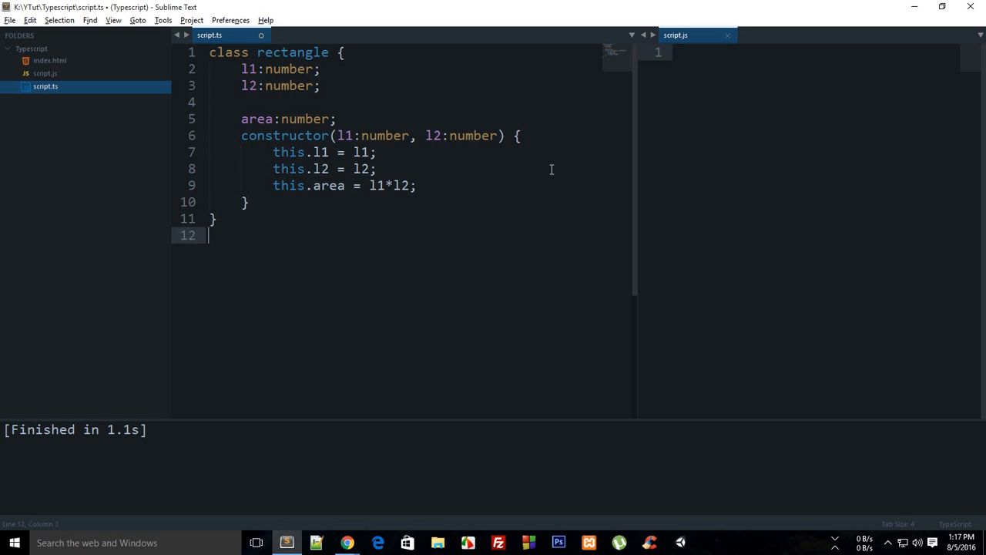
key(enter)
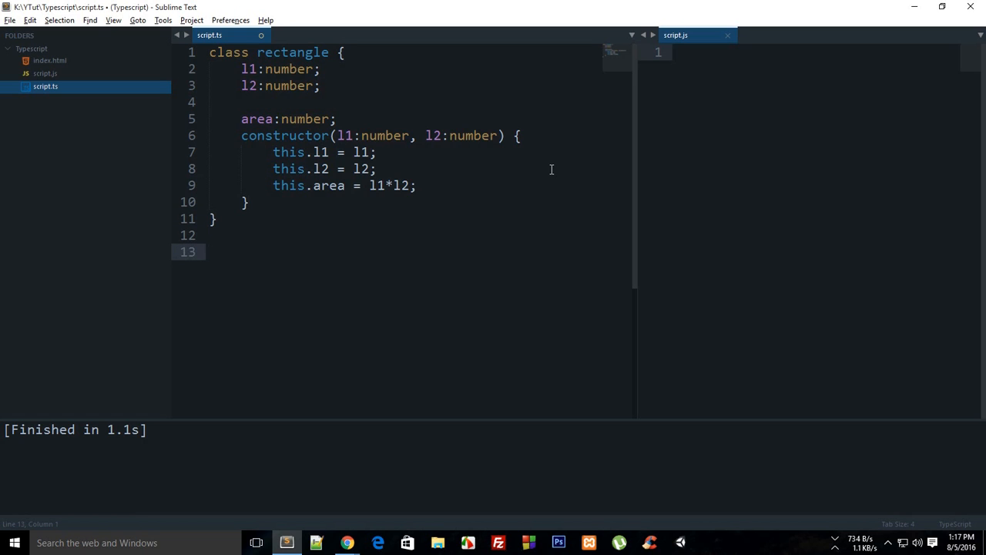
text(var m)
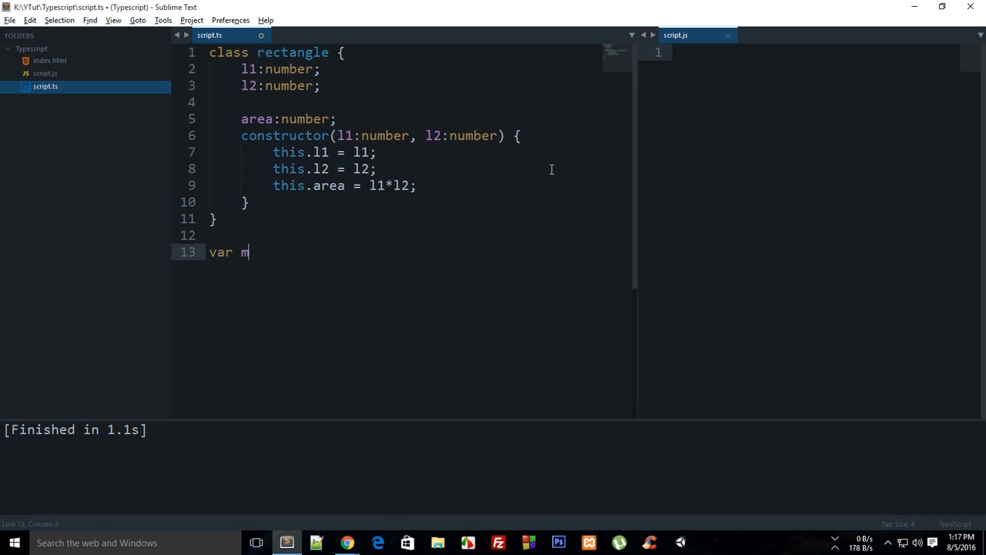
Step: Create myAwesomeRect as new rectangle(10, 20) after the class
text(yAwr)
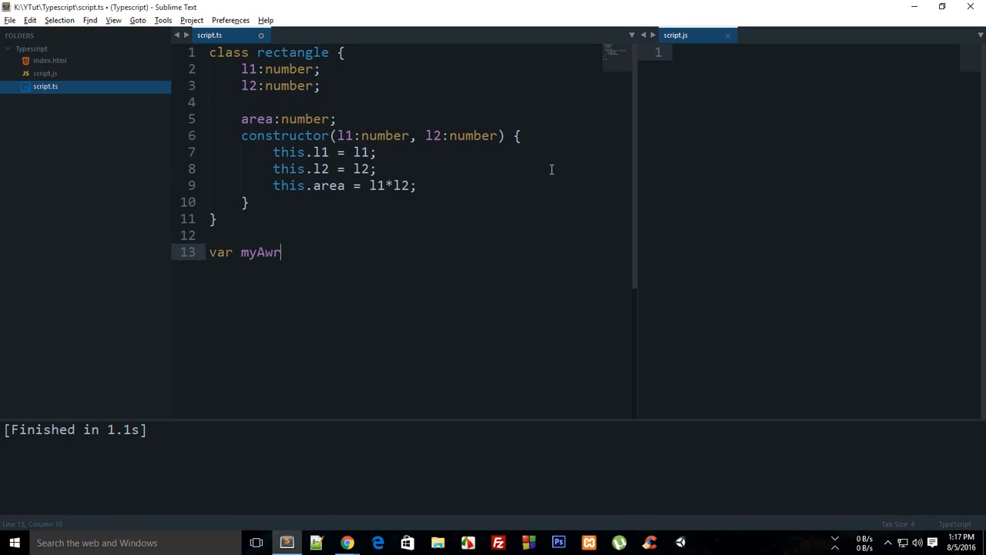
text(esomeRect =)
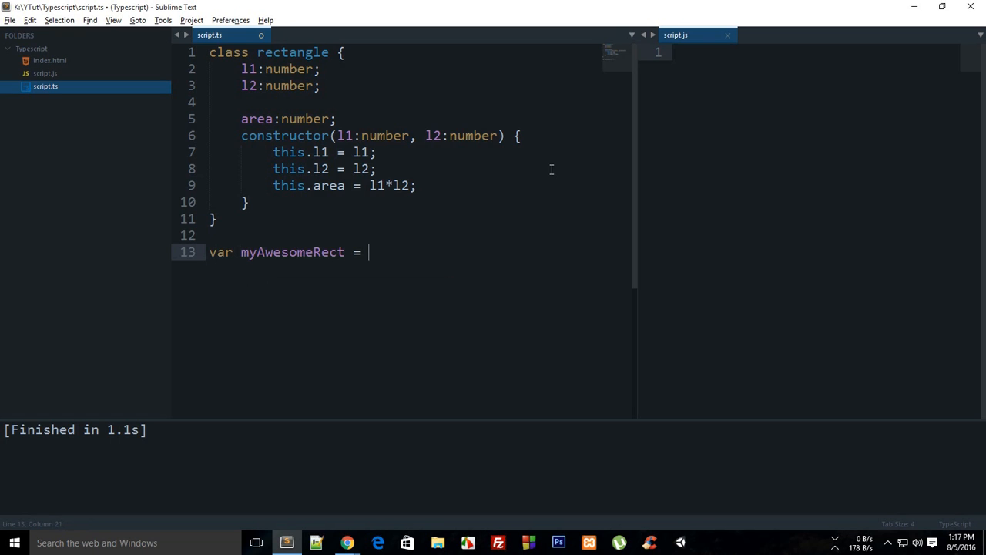
text(new rectangle(10)
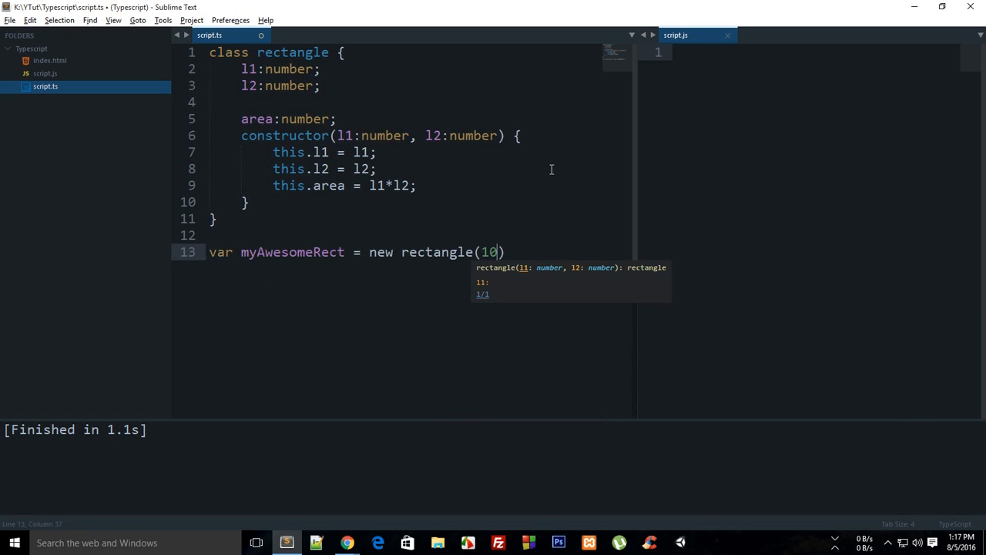
text(, 20);)
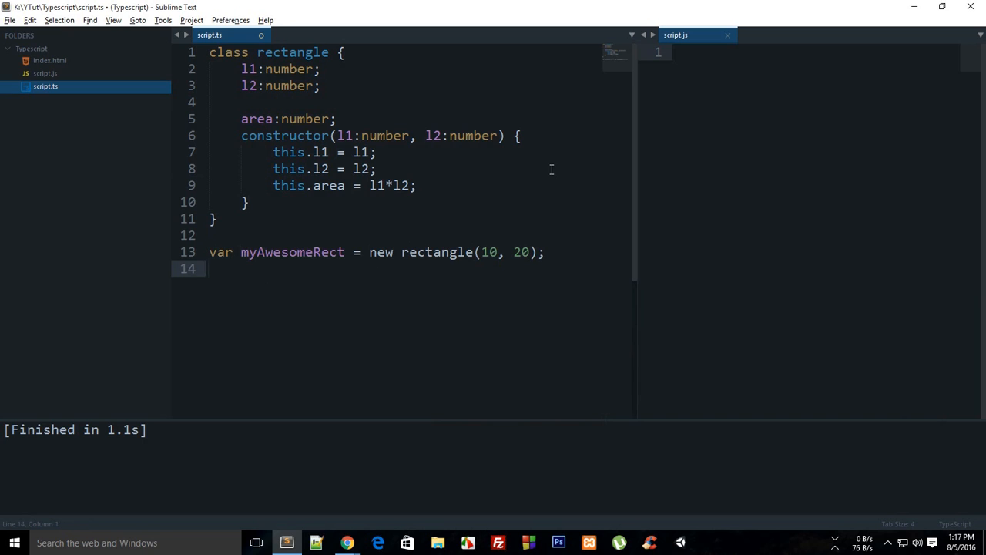
text(myAwesomeRect.area =)
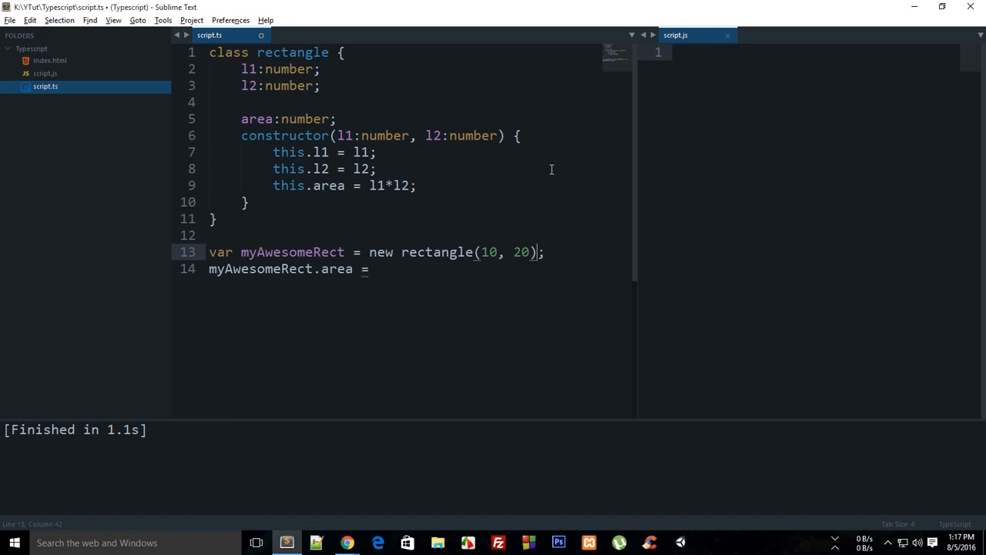
Step: Try a trial myAwesomeRect.l1 assignment, then delete those test lines again
drag(481, 253, 530, 253)
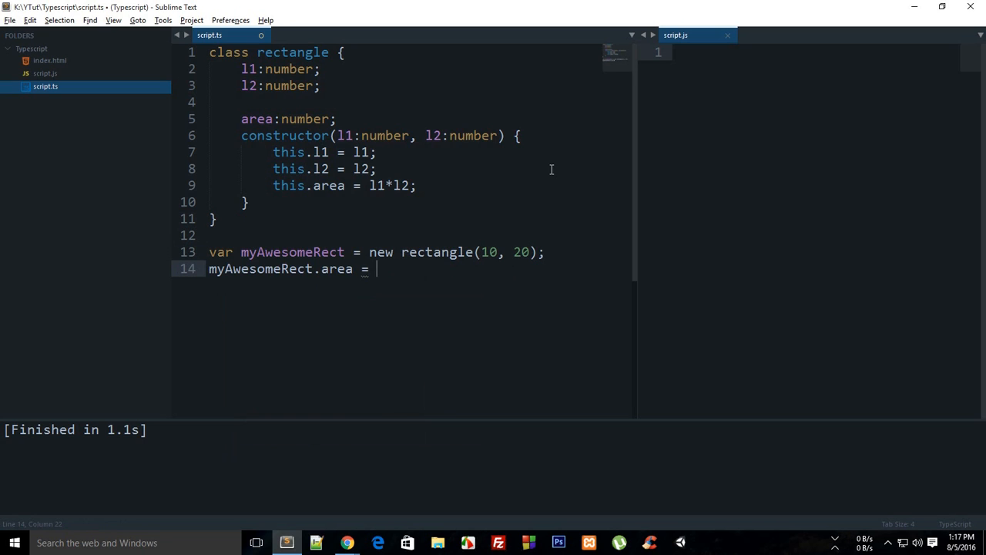
key(BackSpace)
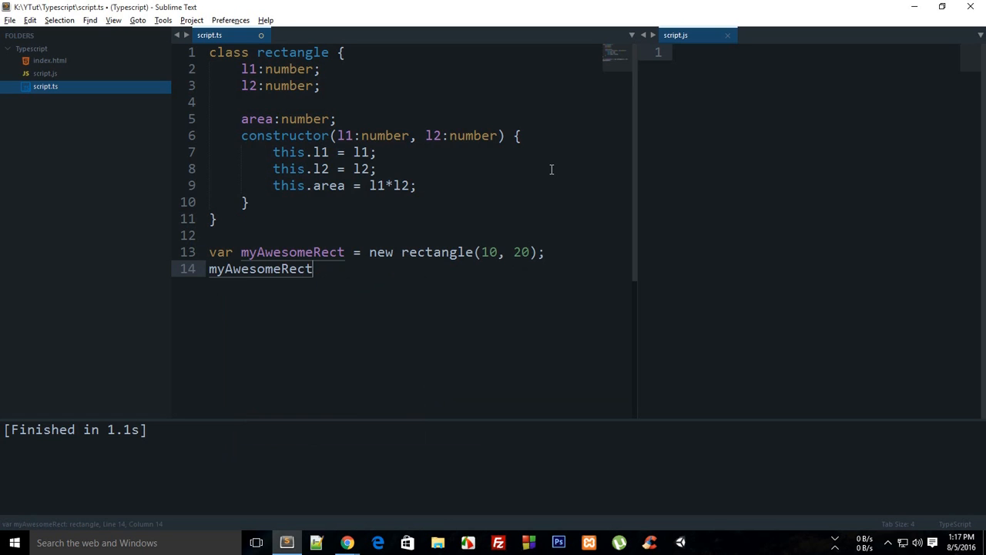
text(.l1 =)
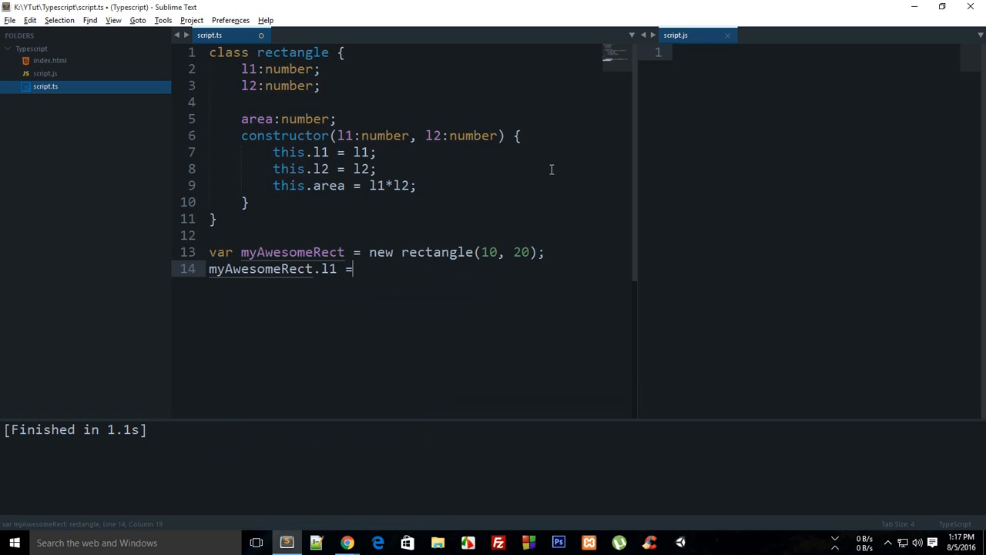
text(d23)
text(//)
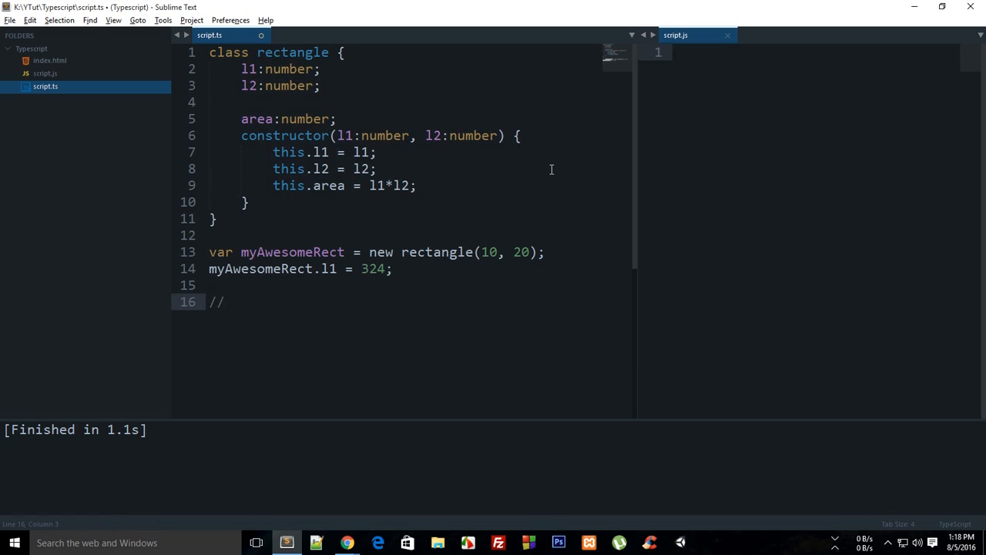
drag(225, 268, 225, 300)
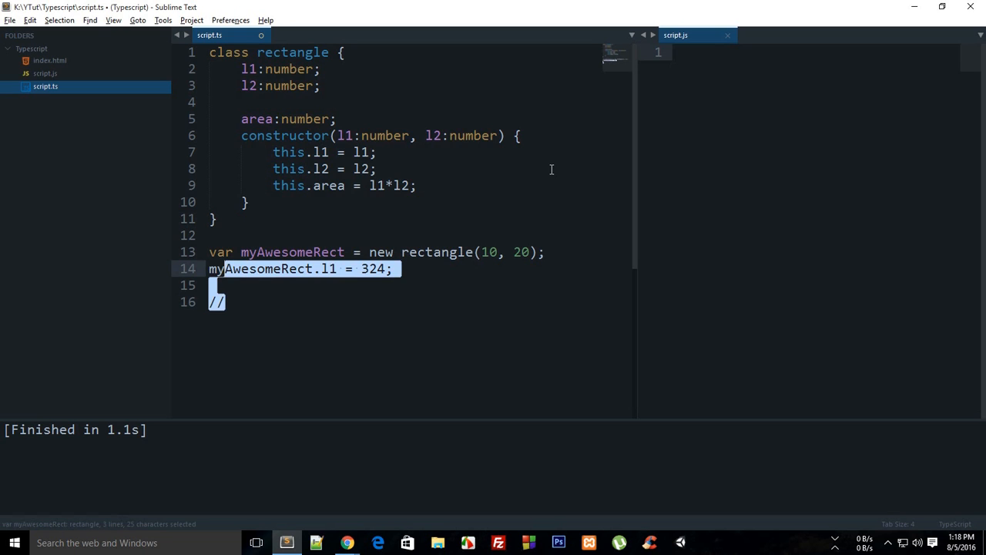
key(Delete)
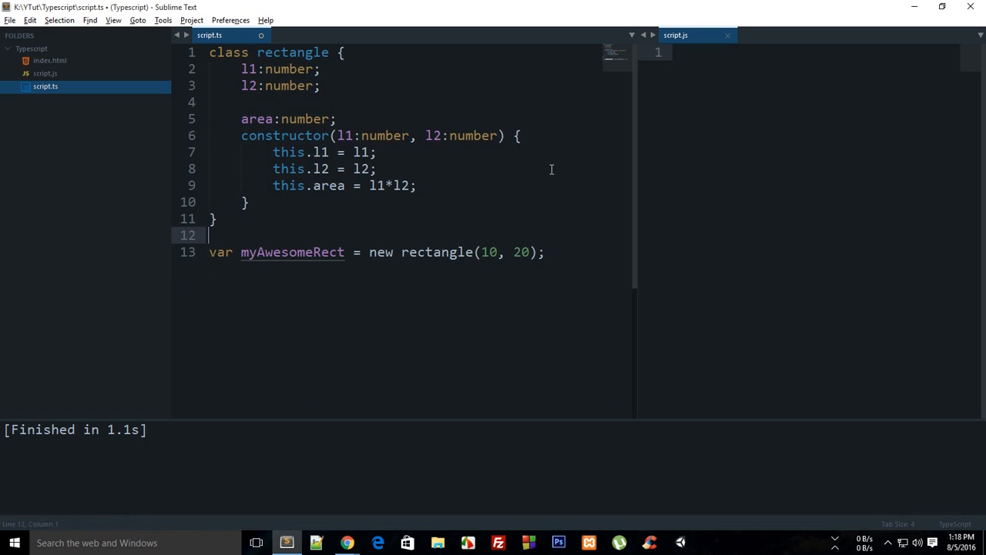
Step: Replace the stored area field with get area() { return this.l1*this.l2; }
click(419, 185)
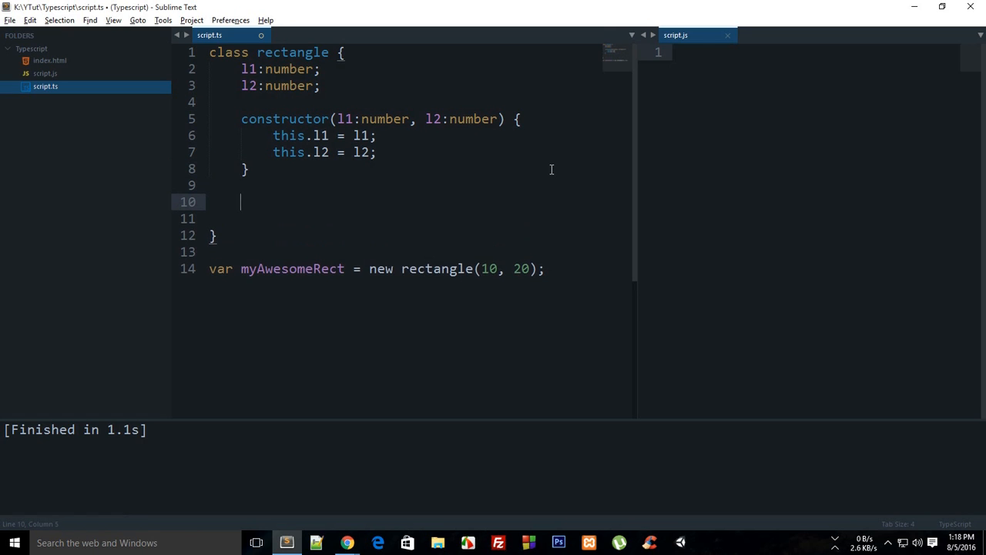
text(get area() {)
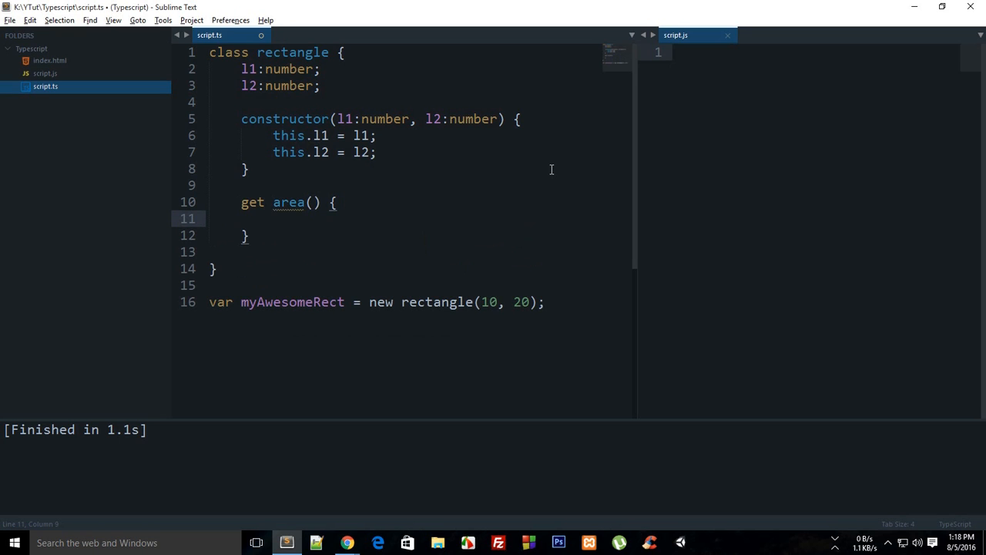
text(return this.l1*)
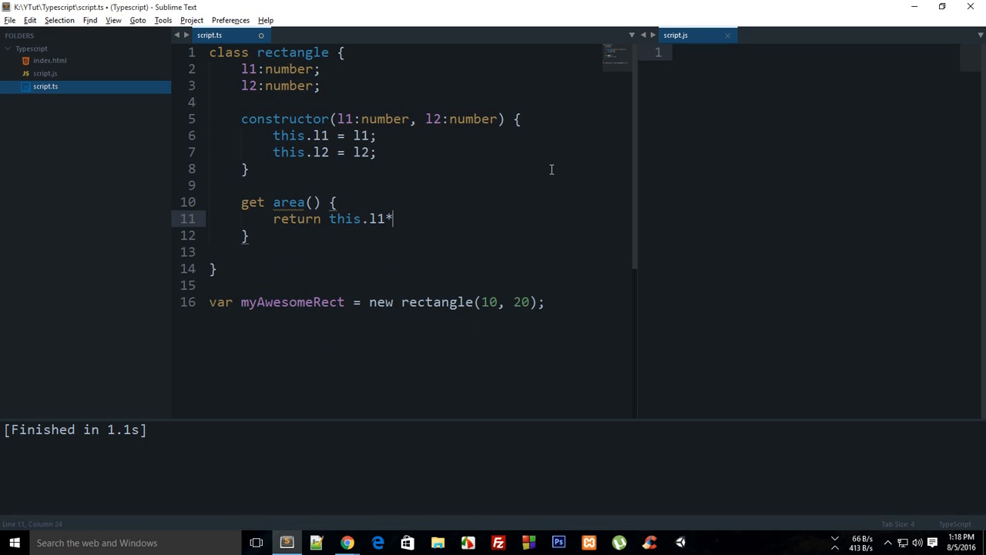
text(this.l2;)
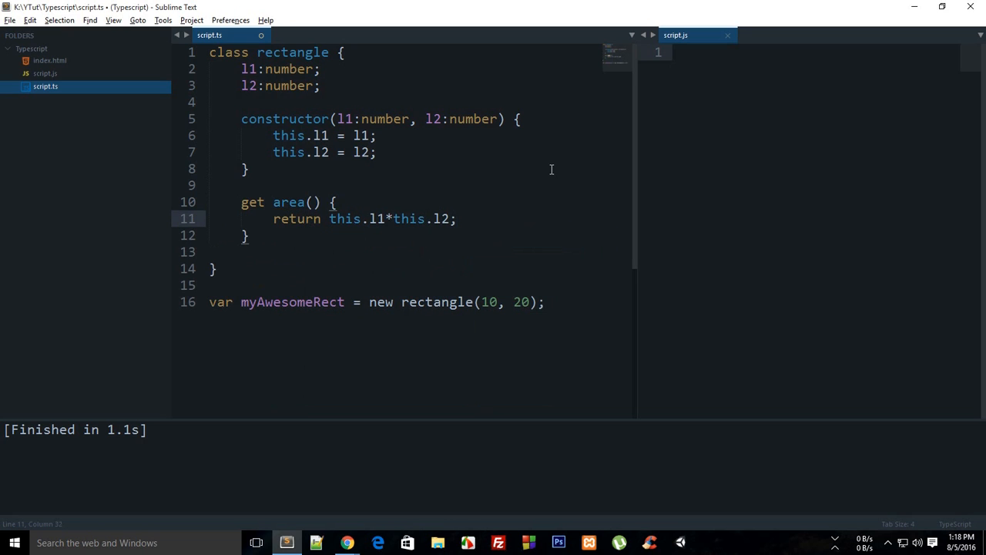
key(Enter)
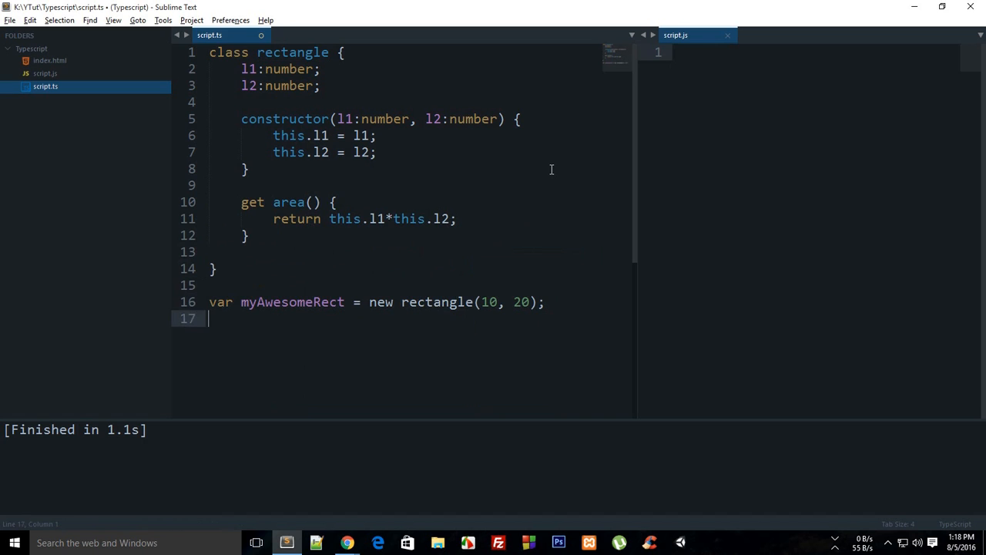
Step: End the script with console.log(myAwesomeRect.area); and save script.ts
text(console.lo)
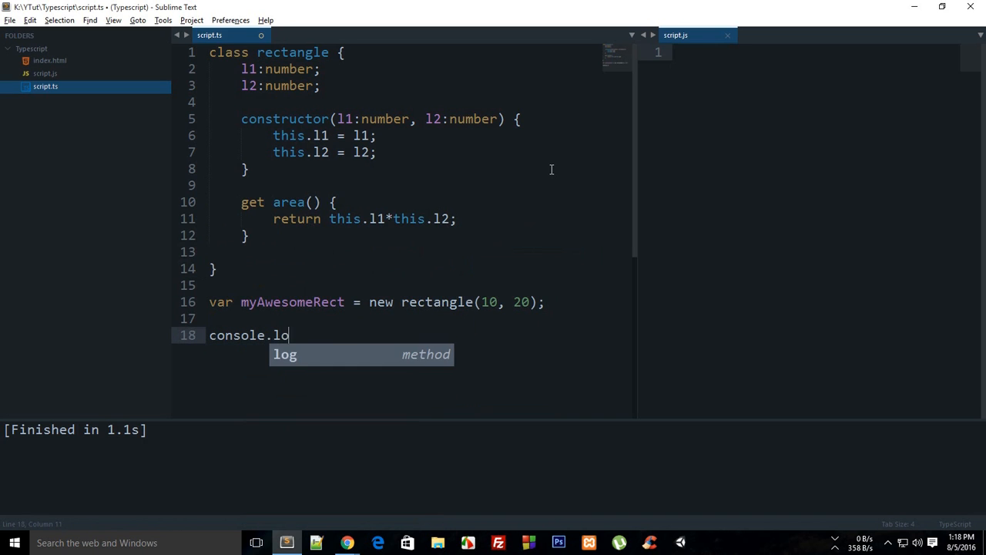
text(g(myAwesomeRect))
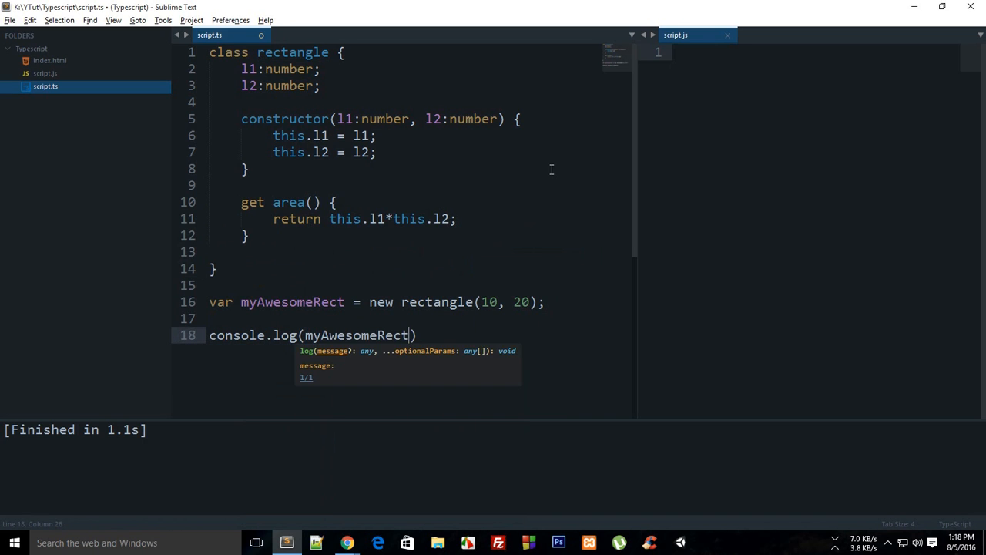
text(.area)
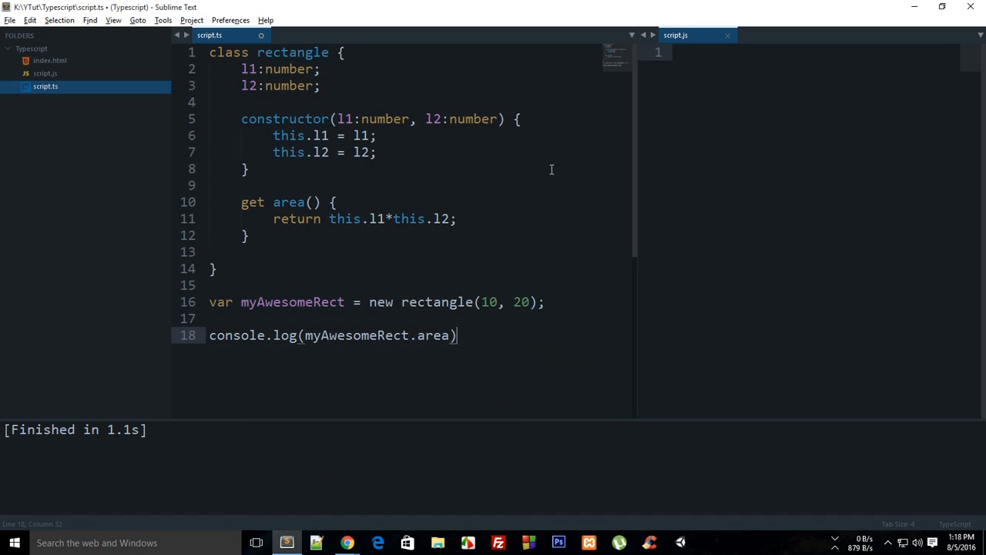
text(;)
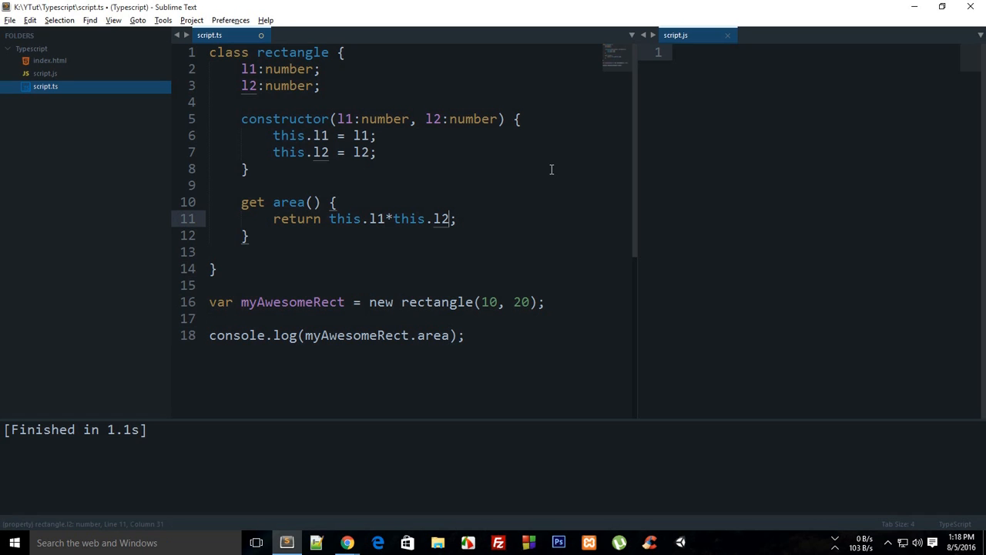
drag(457, 219, 316, 219)
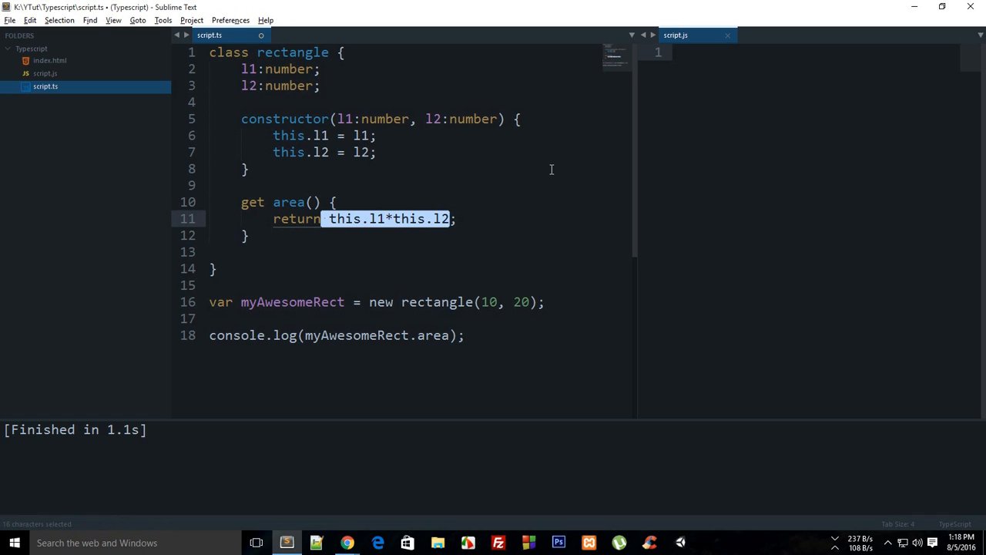
click(209, 317)
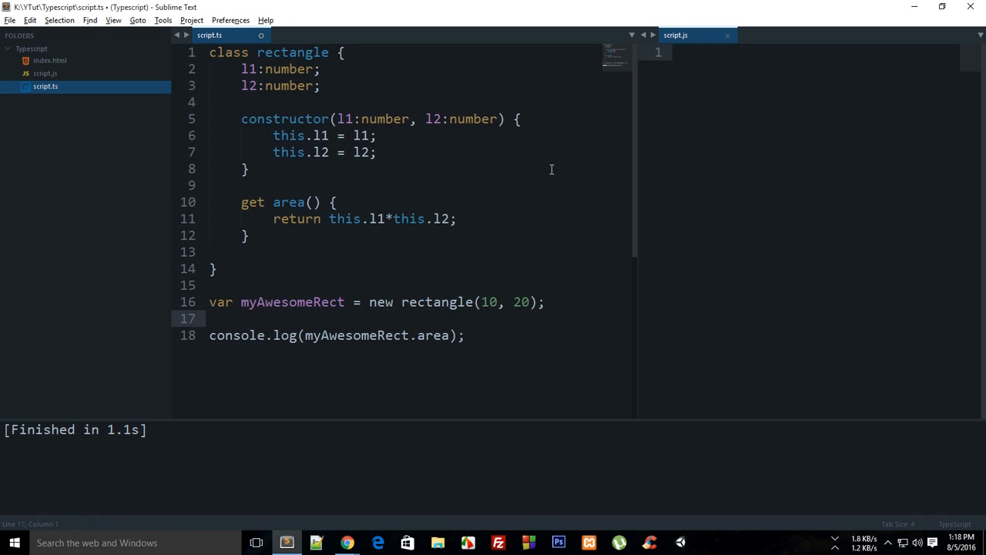
key(Enter)
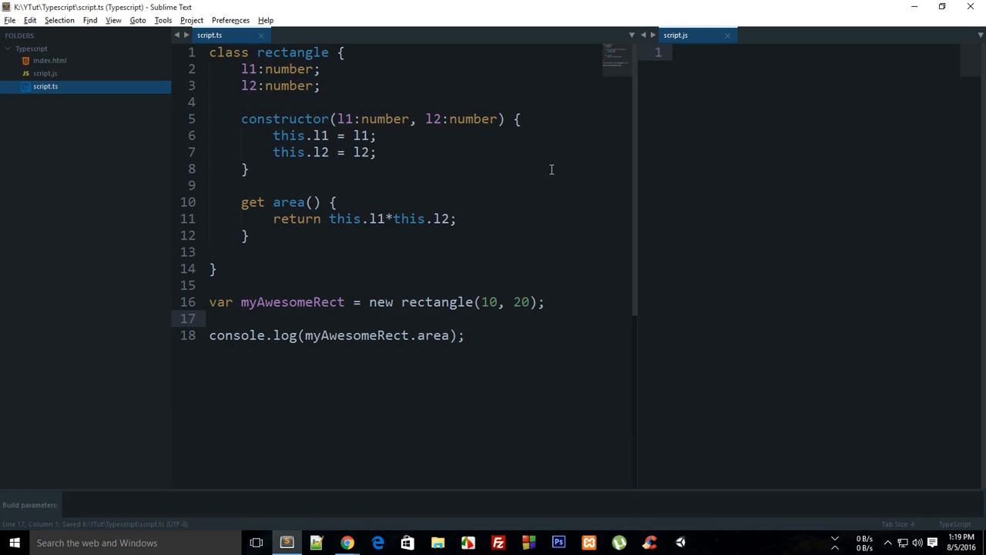
Step: Build with Ctrl+B so script.js shows the Object.defineProperty getter and the TS1056 ECMAScript 5 error
key(ctrl+b)
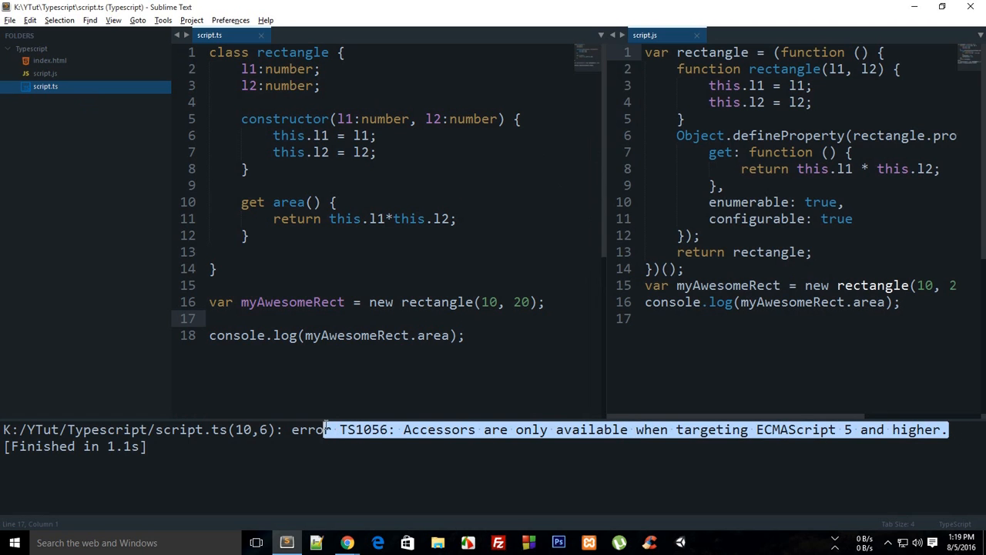
mouse_move(618, 188)
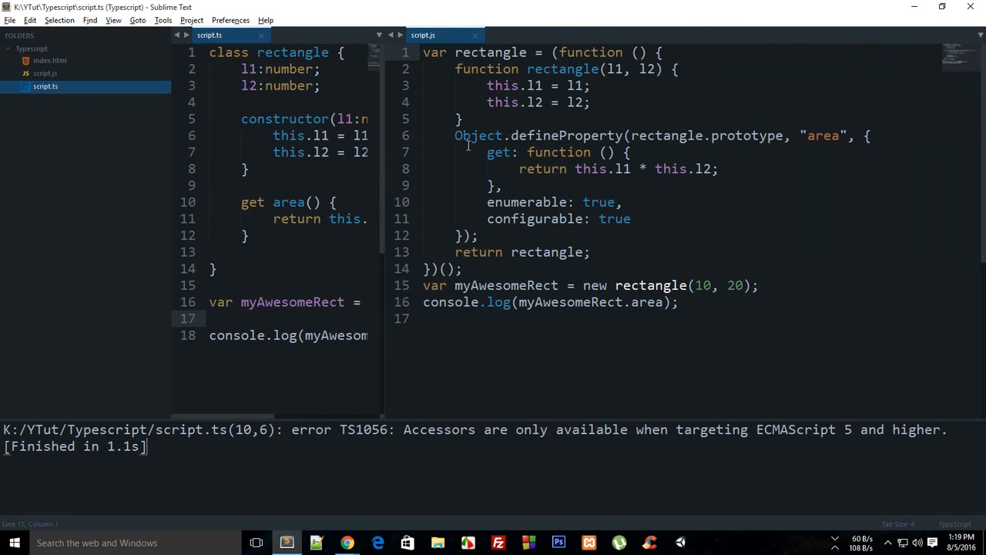
drag(454, 136, 631, 135)
text(my)
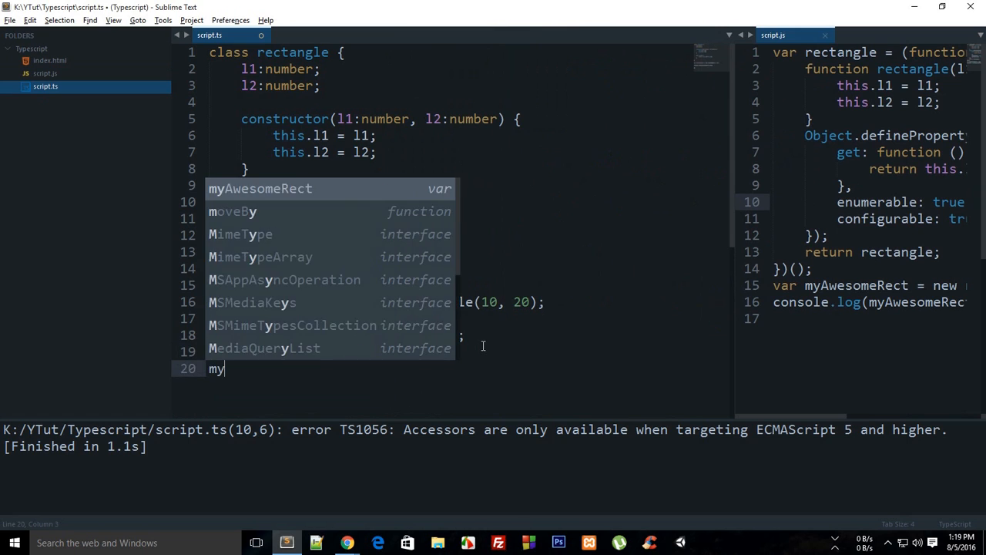
Step: Assign myAwesomeRect.area = 10; on line 20 below the console log
text(AwesomeRect.area = 1)
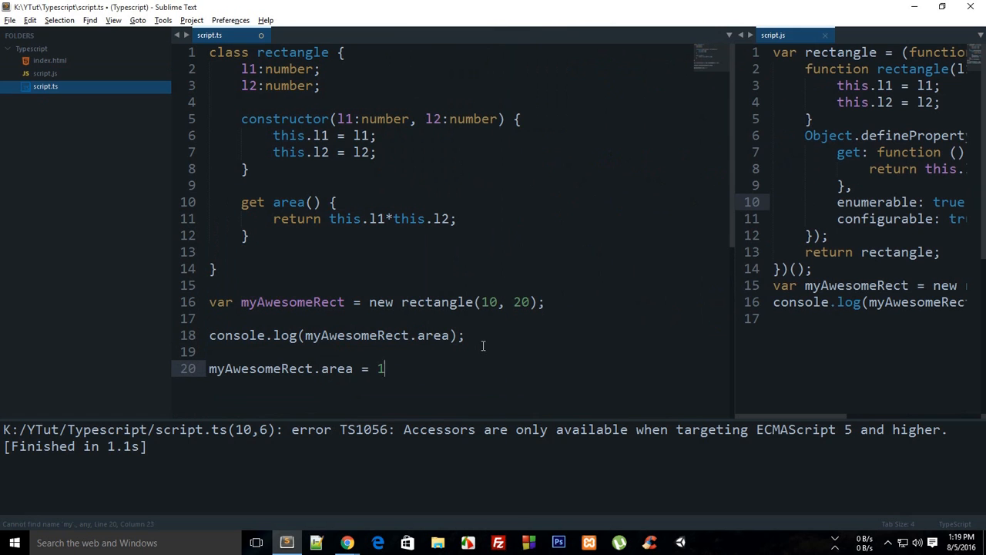
text(0;)
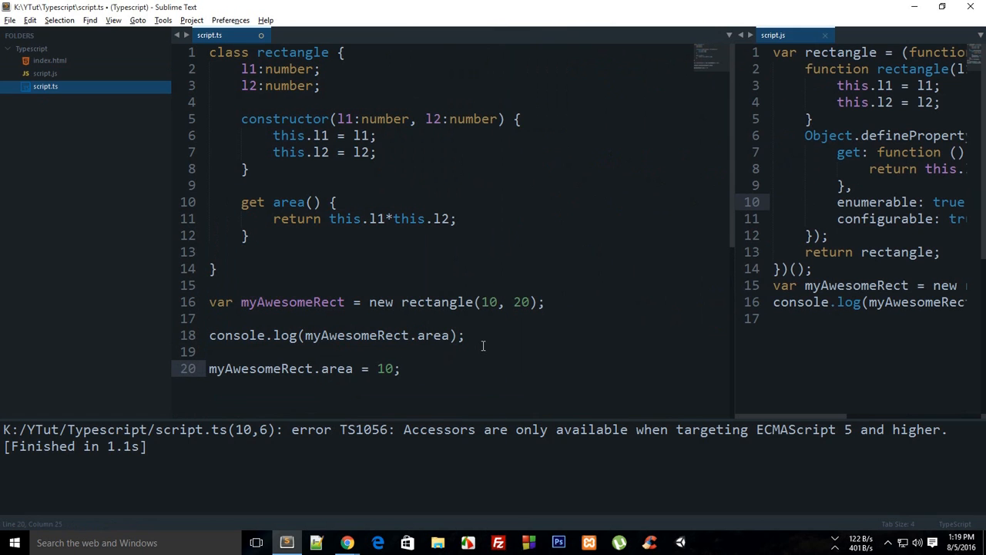